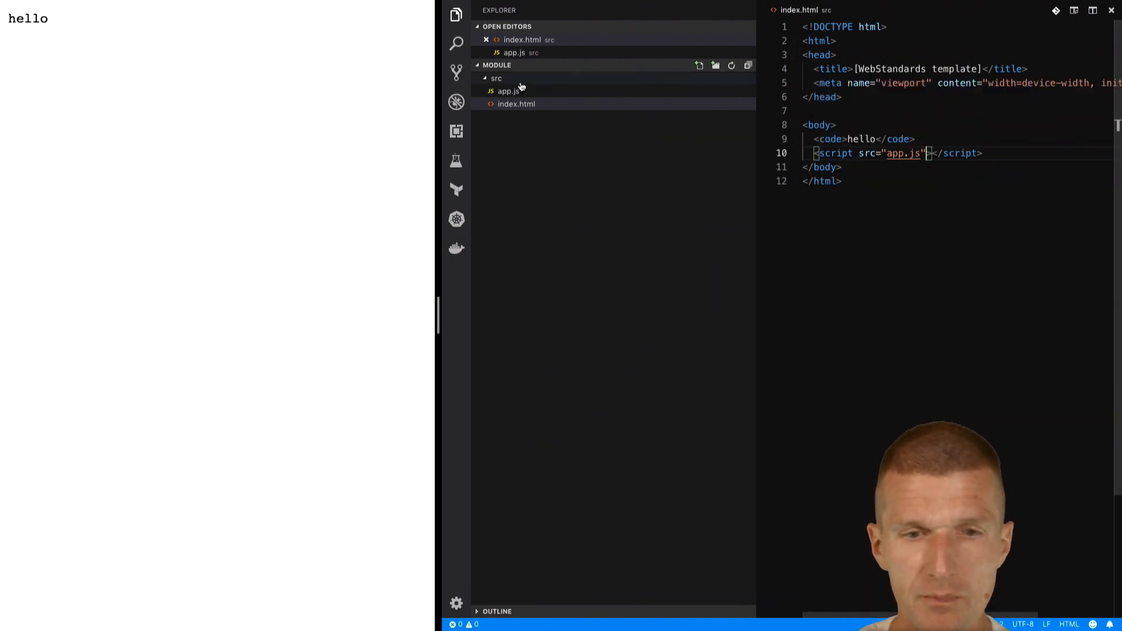
In app.js add console.log('ES 6+ with module support'); and return to index.html
{"action": "left_click", "coordinate": [509, 91]}
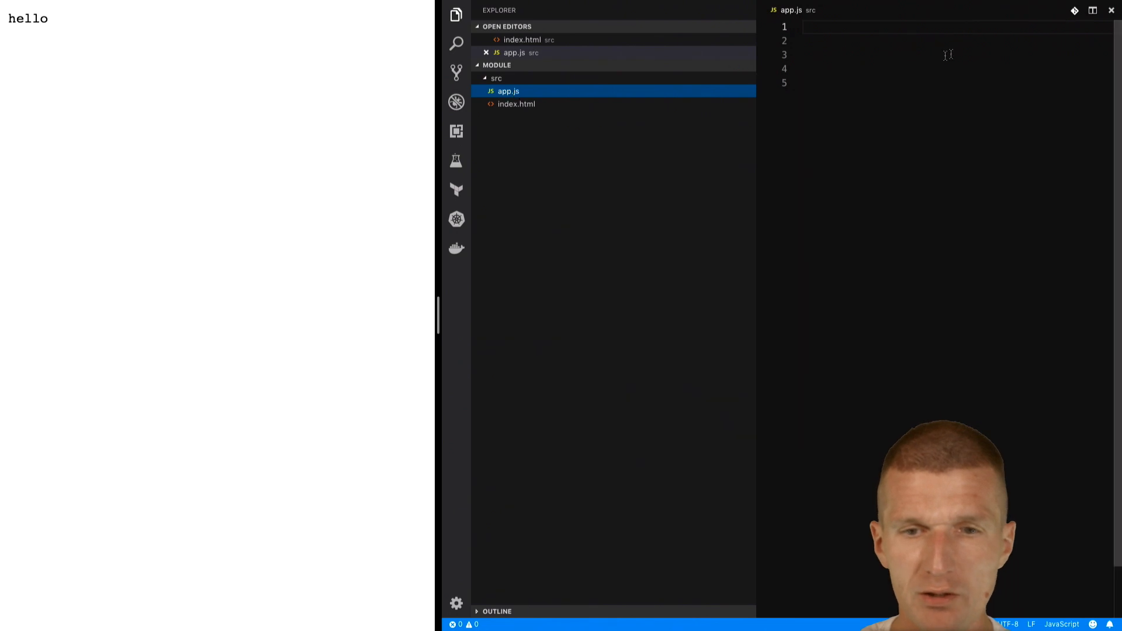
{"action": "type", "text": "console"}
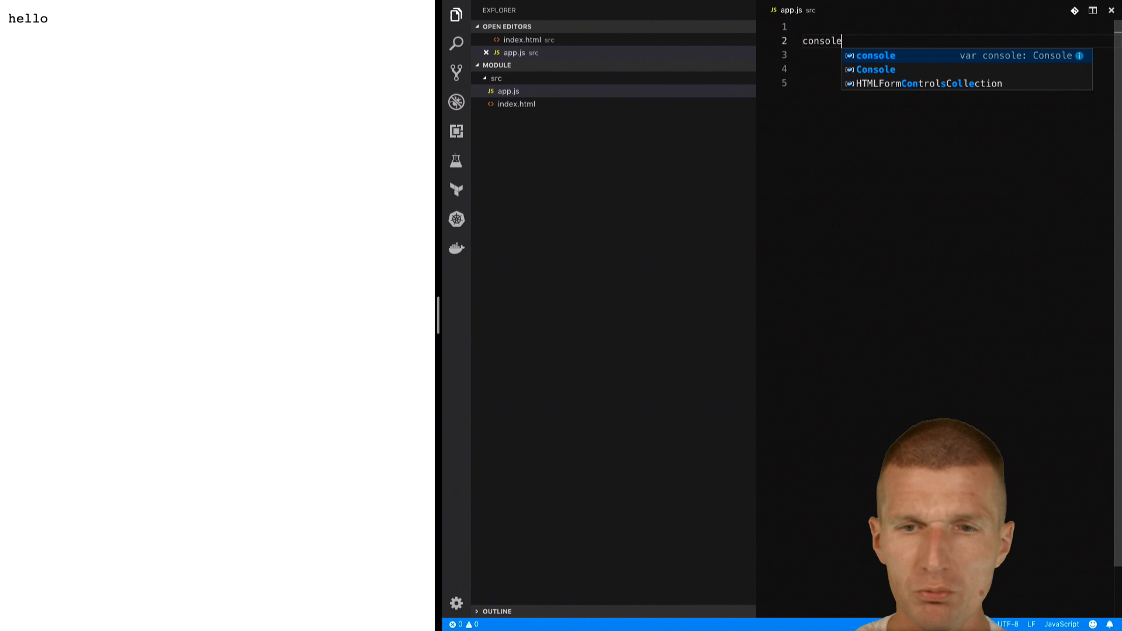
{"action": "type", "text": ".log();"}
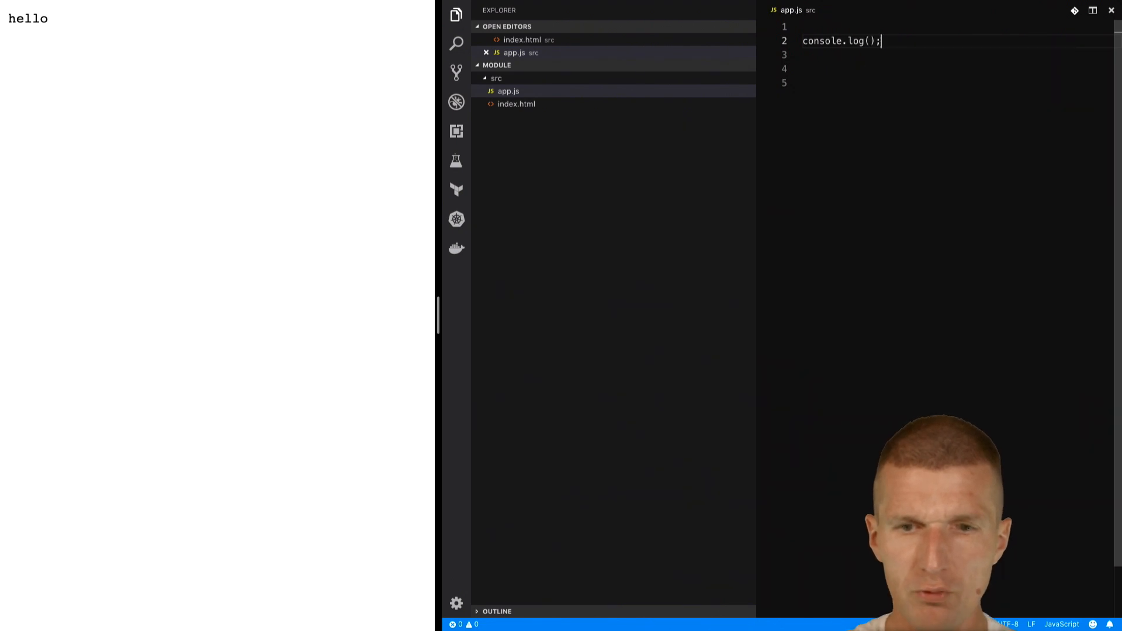
{"action": "type", "text": "'"}
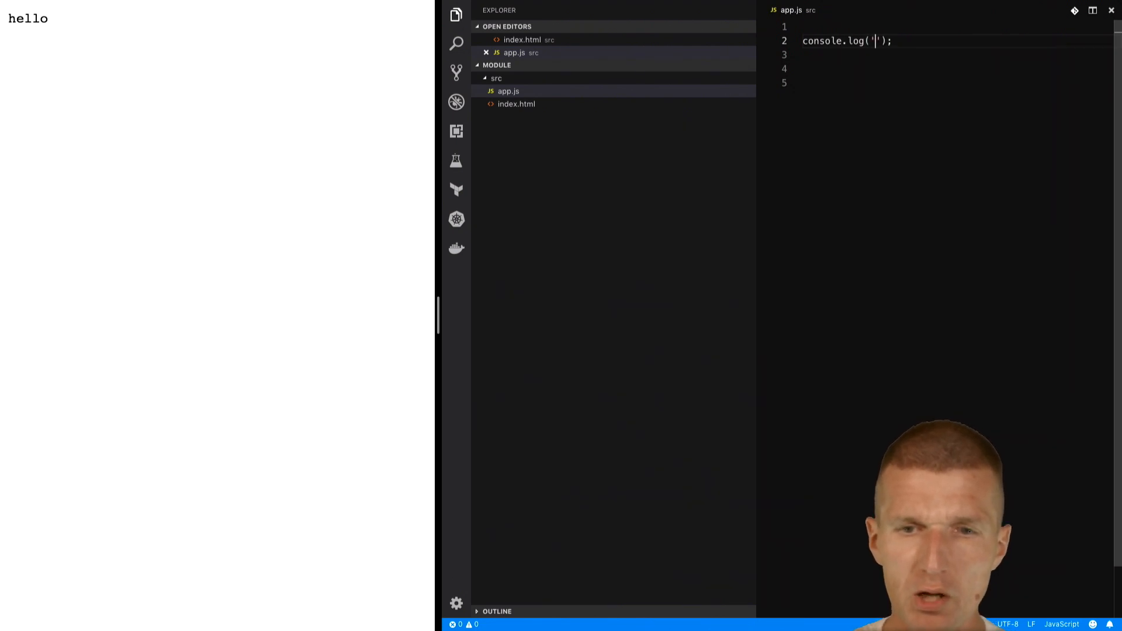
{"action": "type", "text": "ES 6+ with m"}
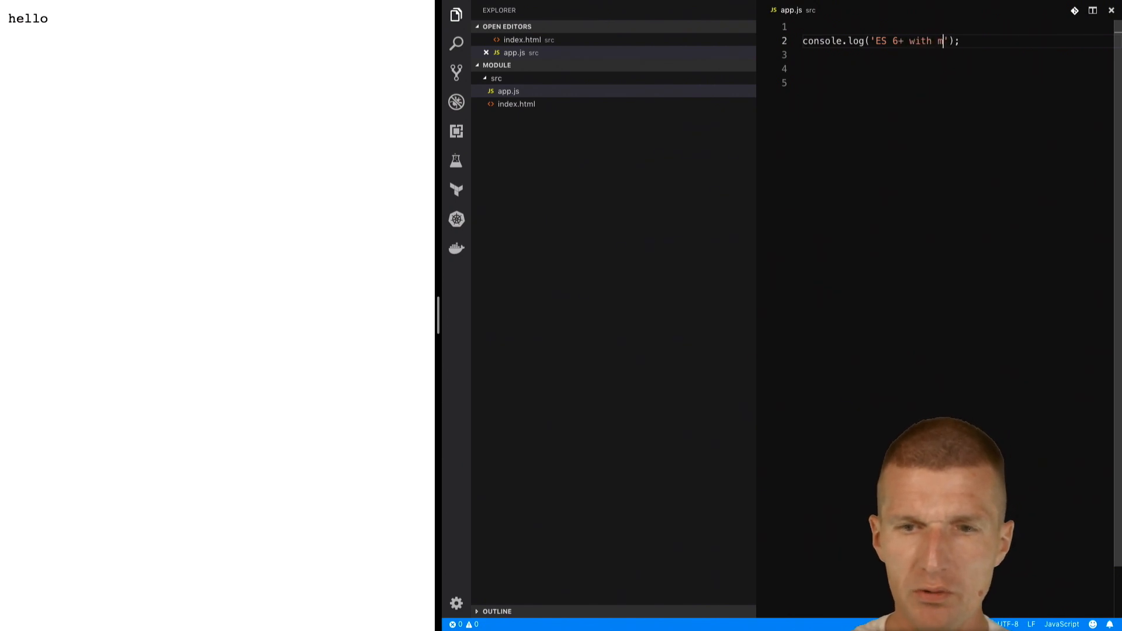
{"action": "type", "text": "odule support"}
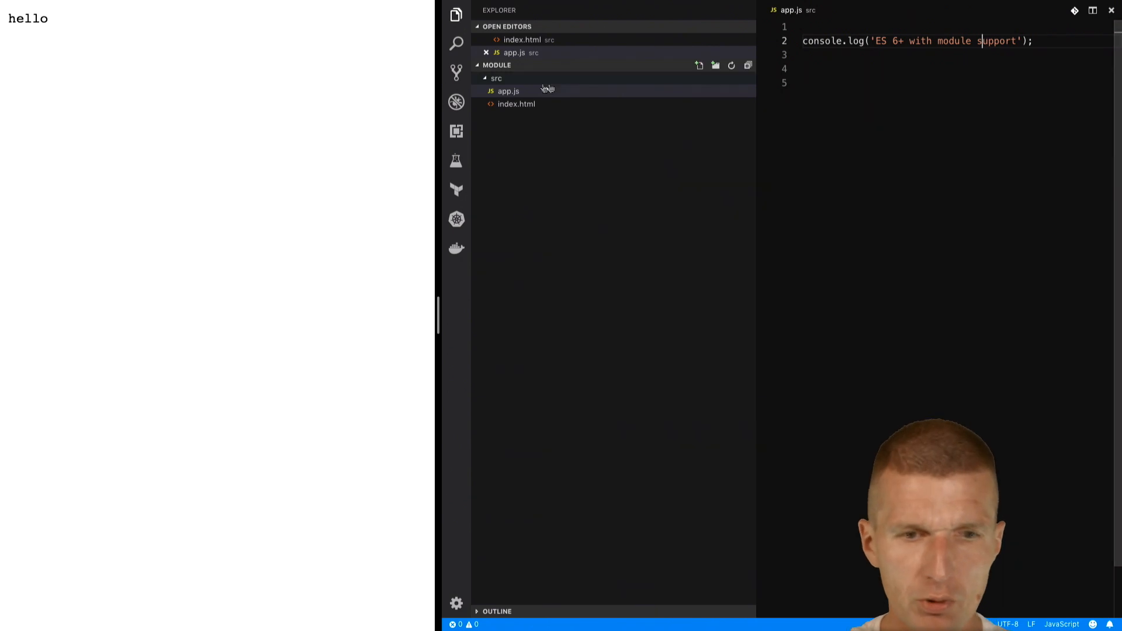
{"action": "left_click", "coordinate": [516, 104]}
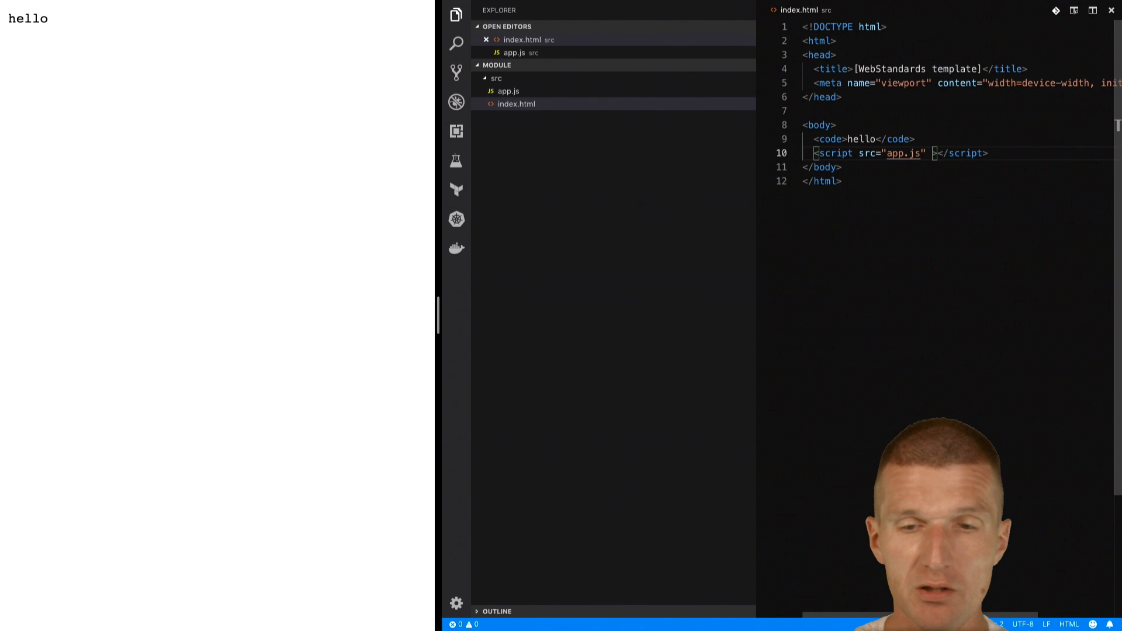
Add type="module" to the app.js script tag and rework the duplicated line for legacy.js
{"action": "type", "text": "type=\"\""}
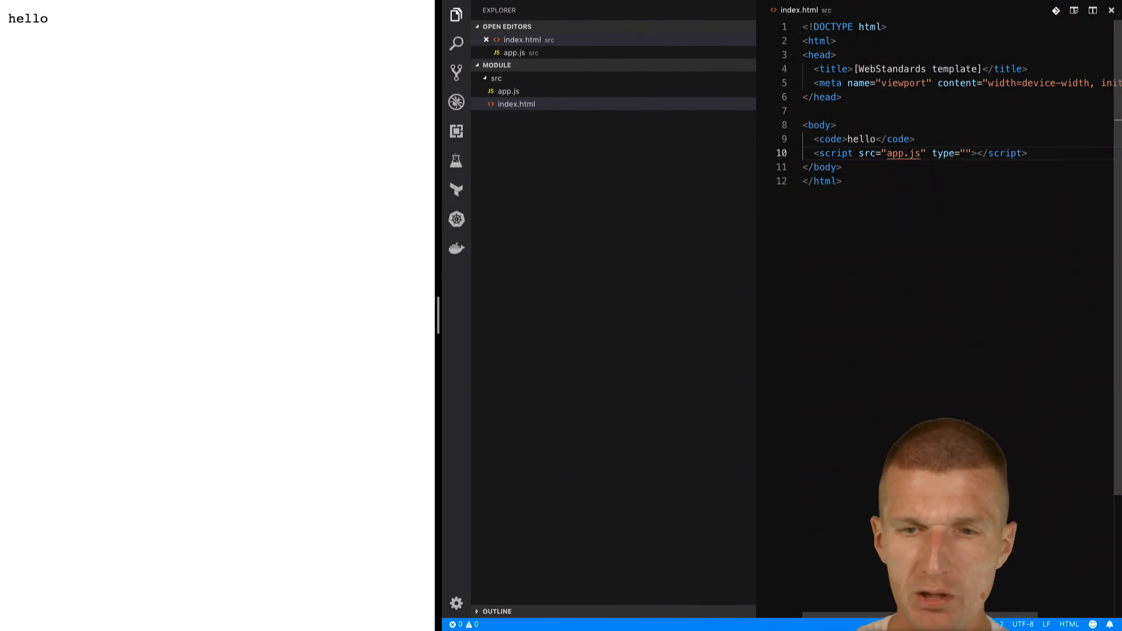
{"action": "type", "text": "module"}
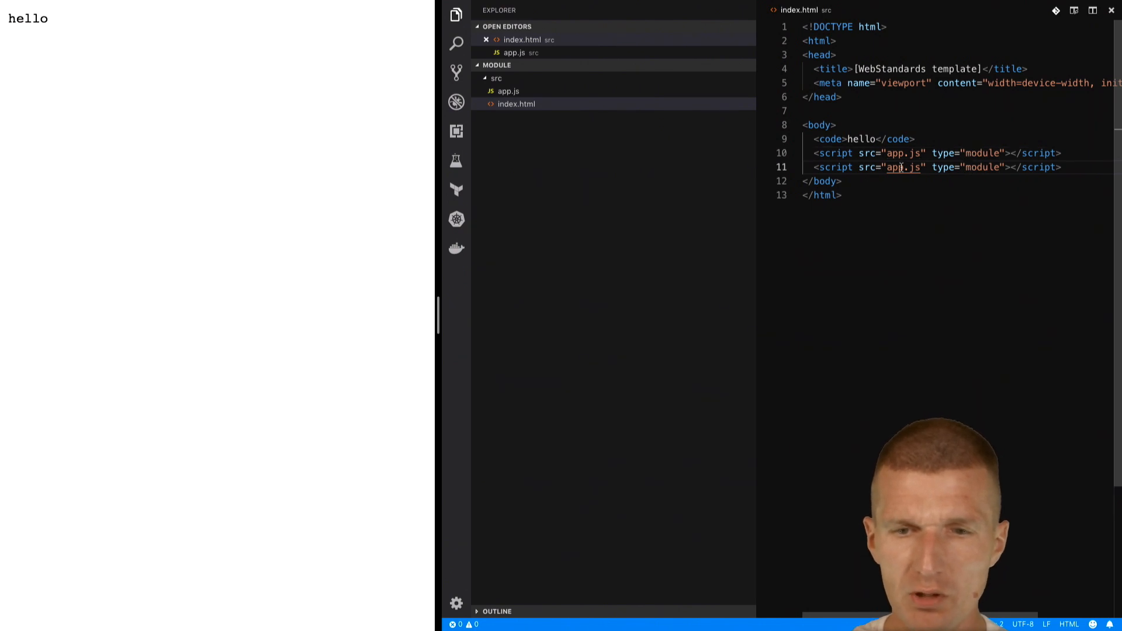
{"action": "double_click", "coordinate": [900, 167]}
{"action": "type", "text": "legacy"}
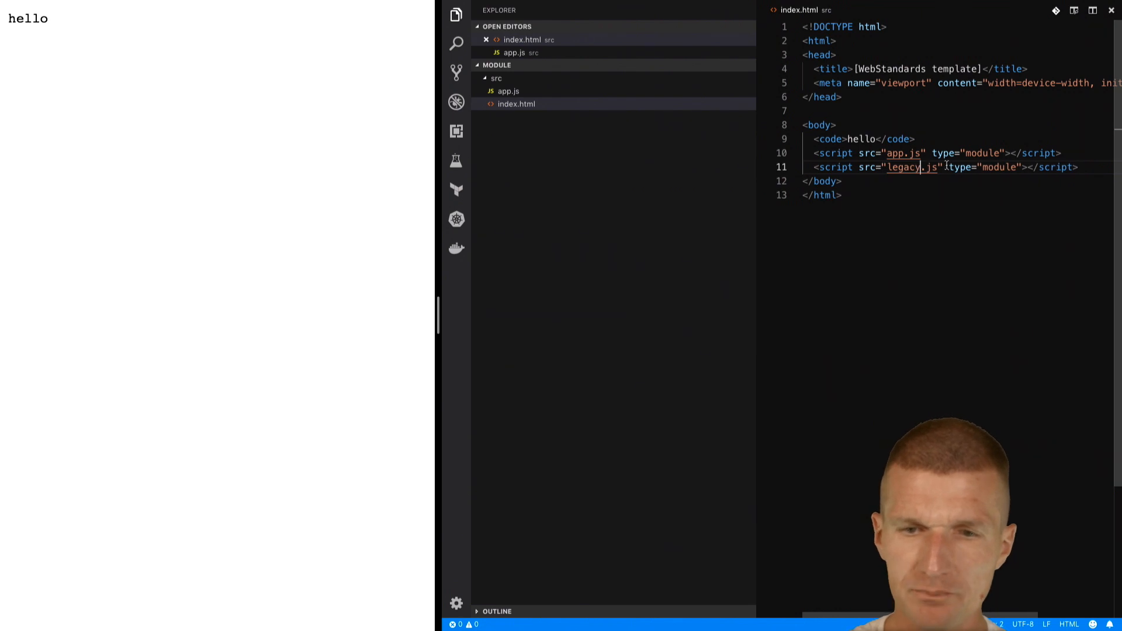
{"action": "key", "text": "Backspace"}
{"action": "type", "text": " nomodu"}
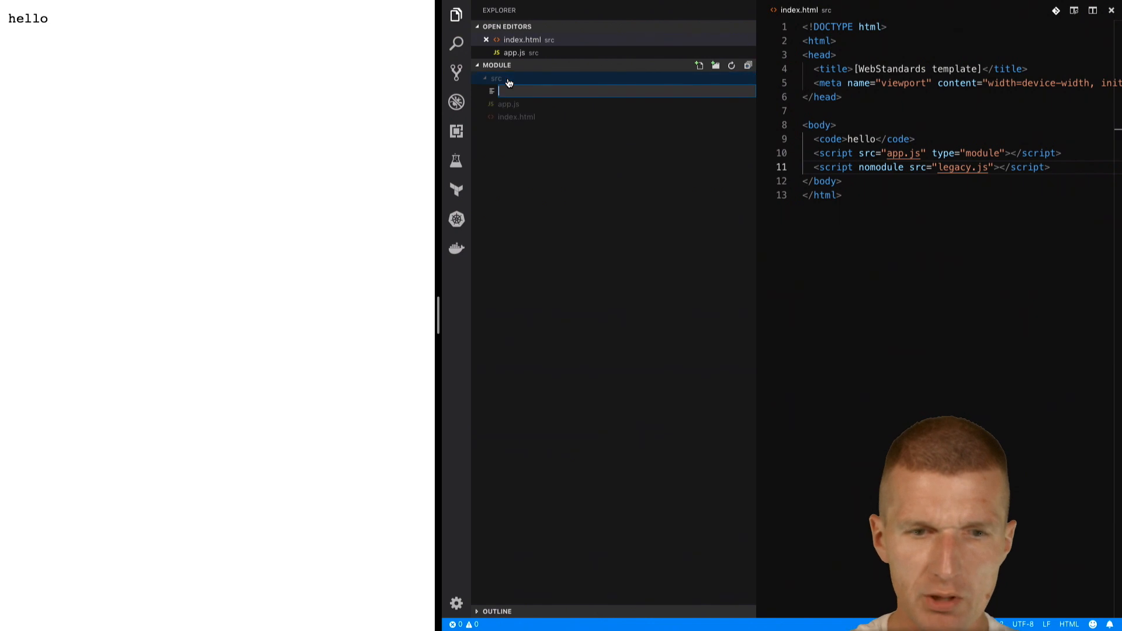
Name the new file legacy.js and have it console.log('no module support')
{"action": "type", "text": "legac"}
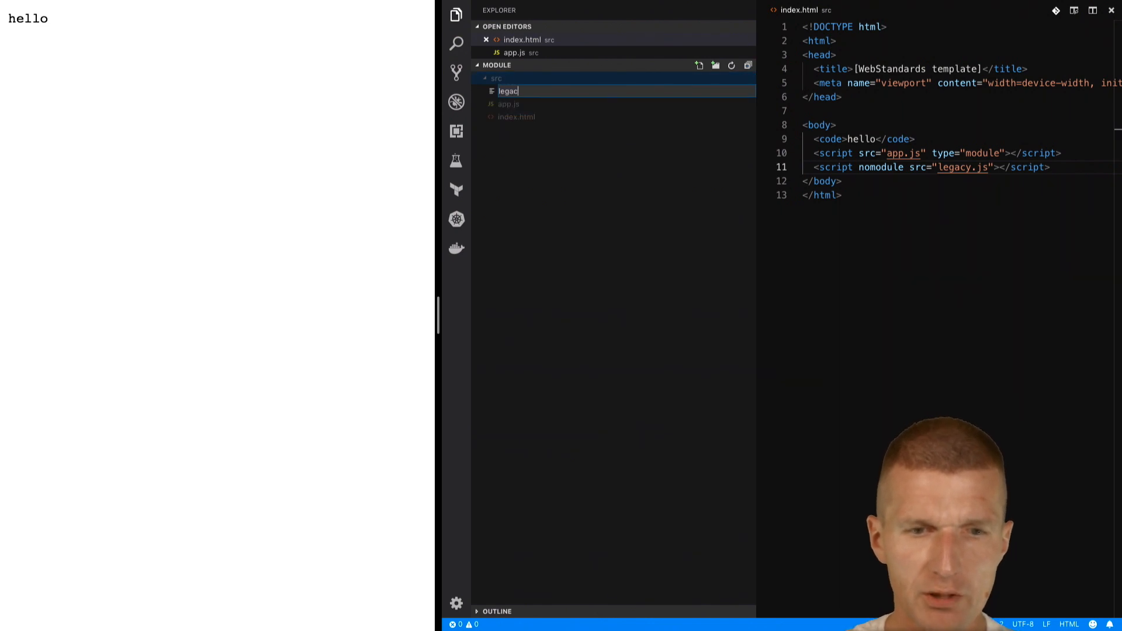
{"action": "key", "text": "Enter"}
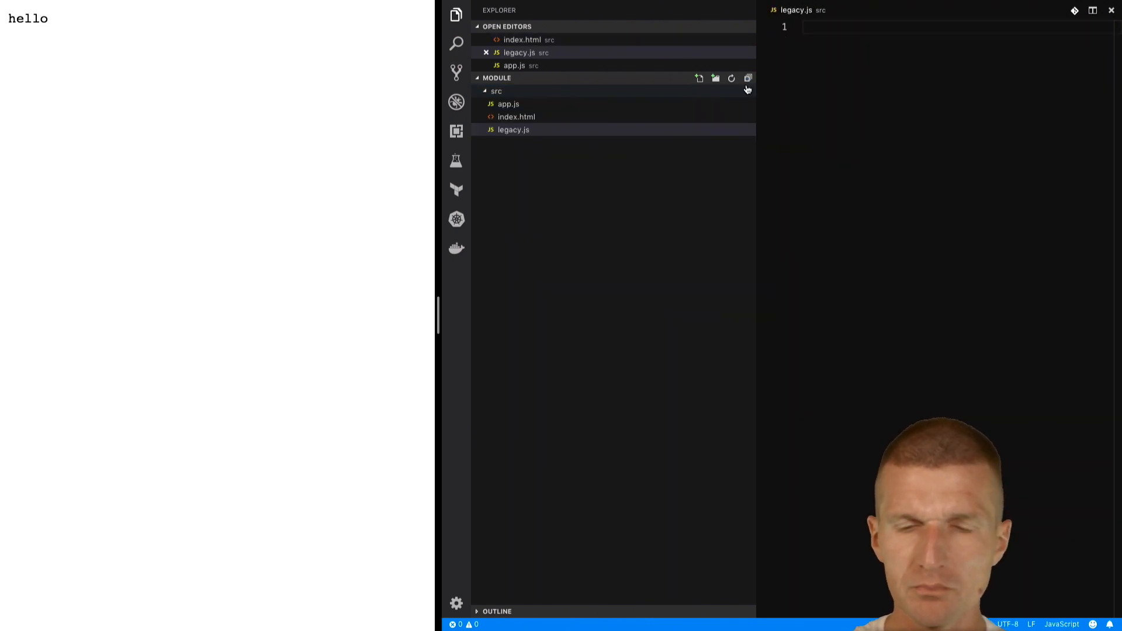
{"action": "type", "text": "console.log"}
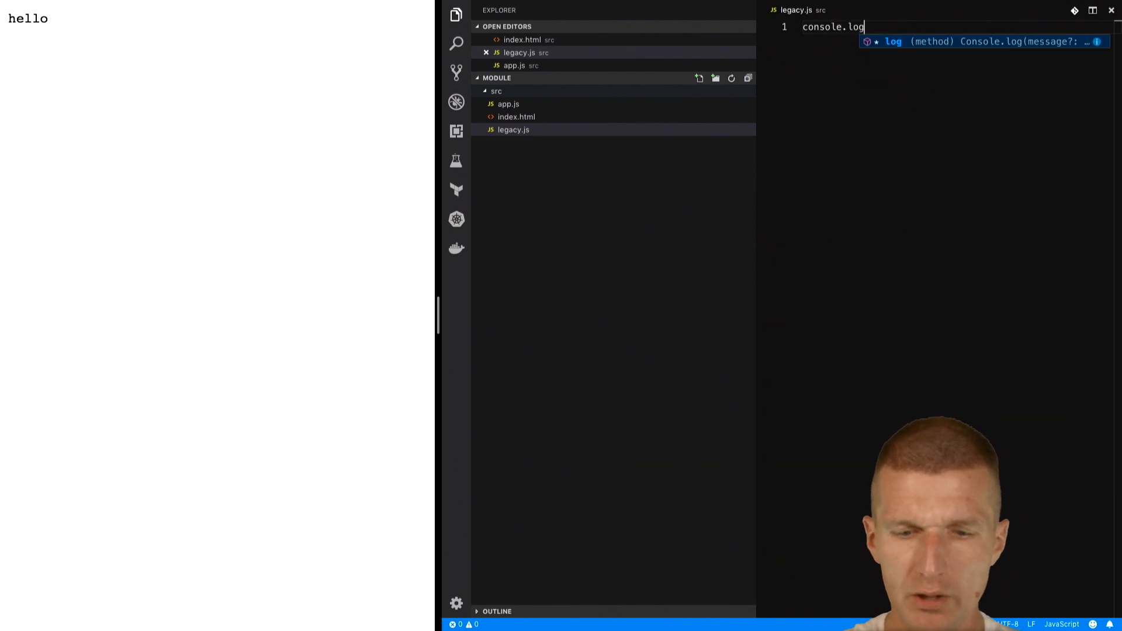
{"action": "type", "text": "('');"}
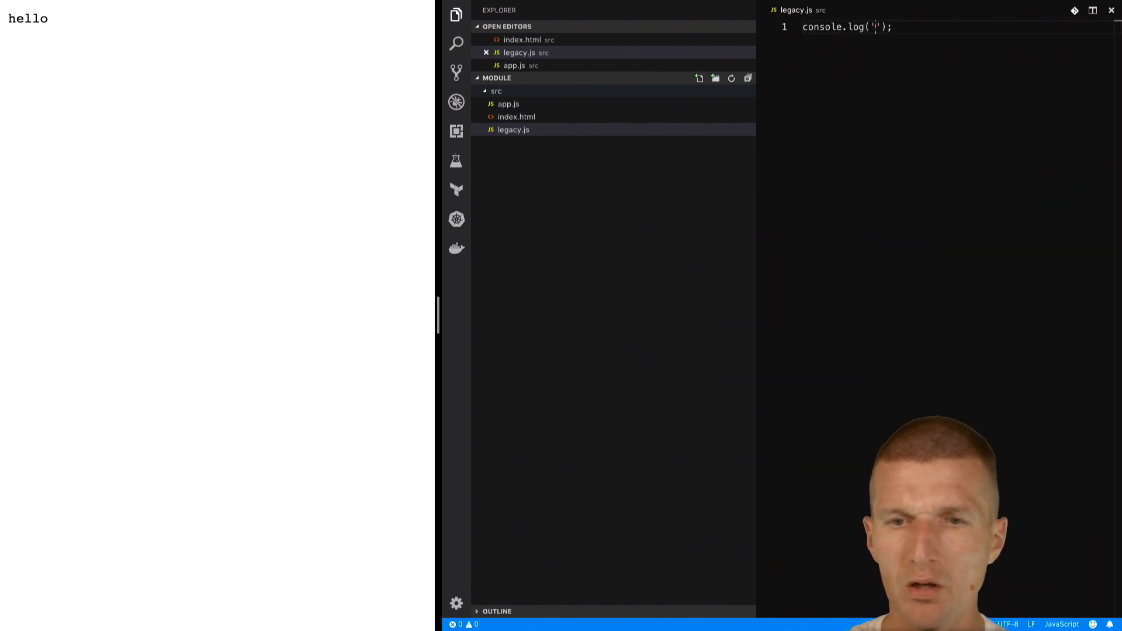
{"action": "type", "text": "no module"}
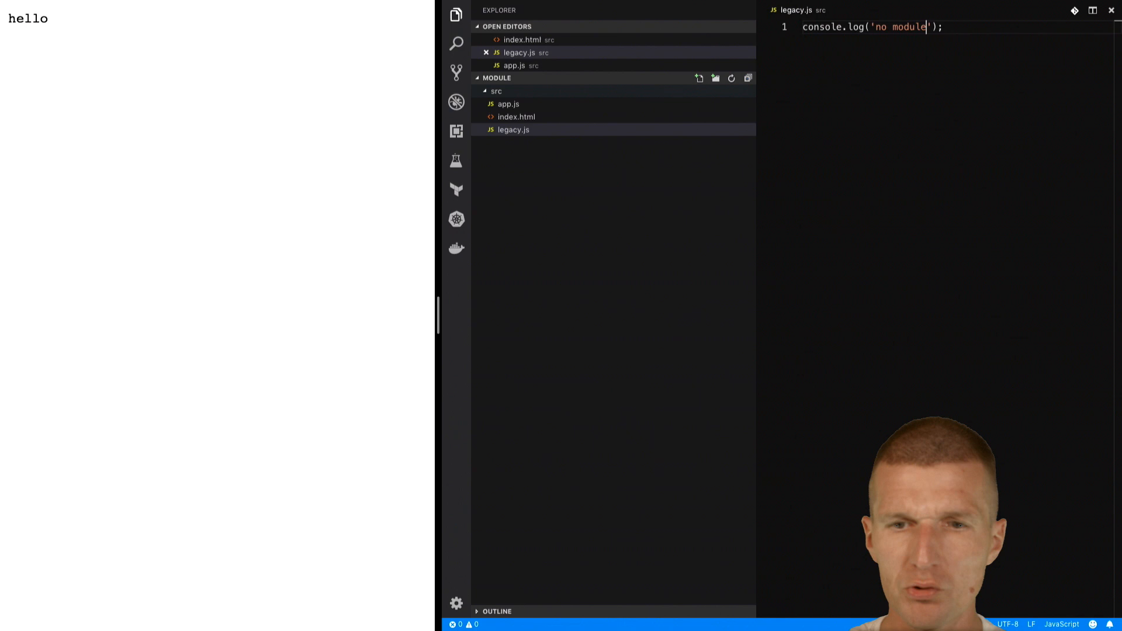
{"action": "type", "text": "support"}
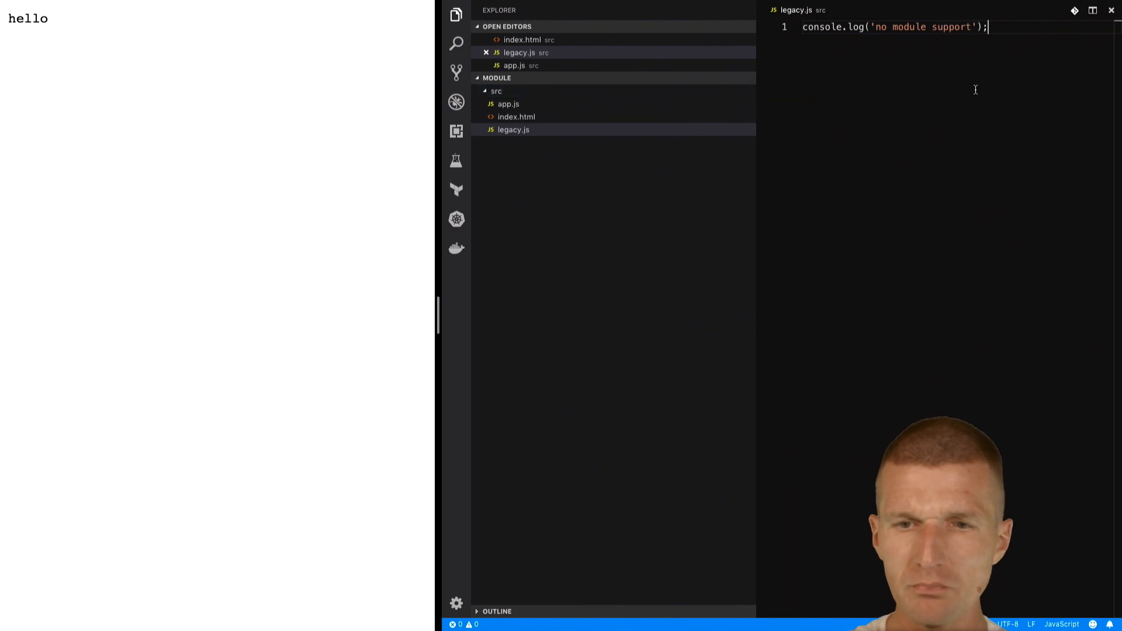
{"action": "left_click", "coordinate": [516, 117]}
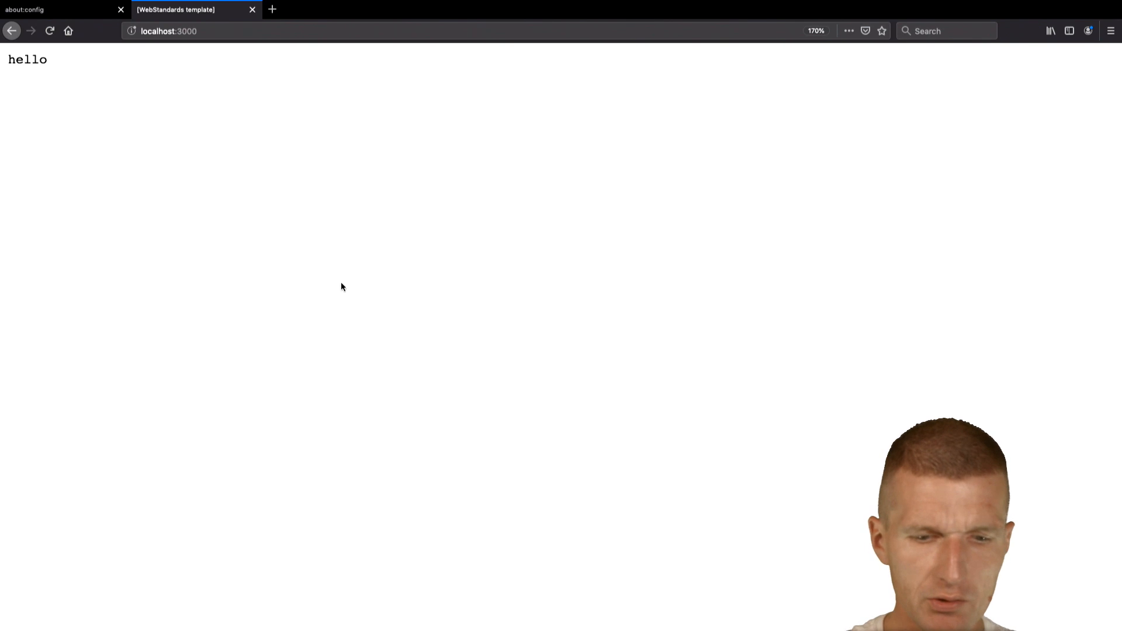
View the console showing 'ES 6+ with module support', then go to the about:config page
{"action": "key", "text": "F12"}
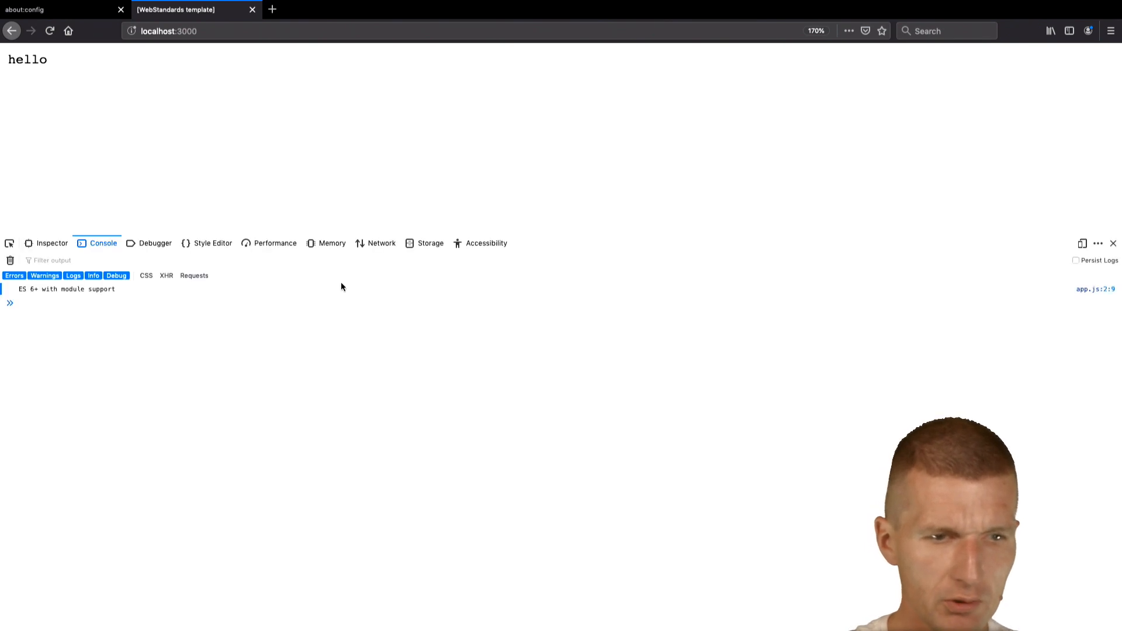
{"action": "left_click", "coordinate": [43, 302]}
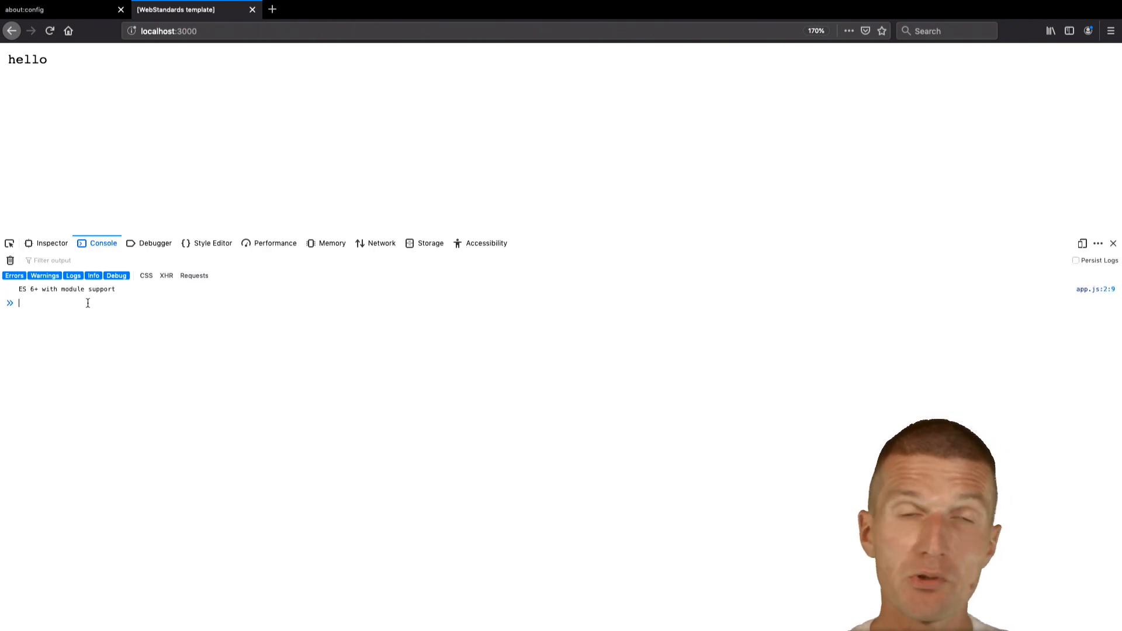
{"action": "left_click", "coordinate": [61, 10]}
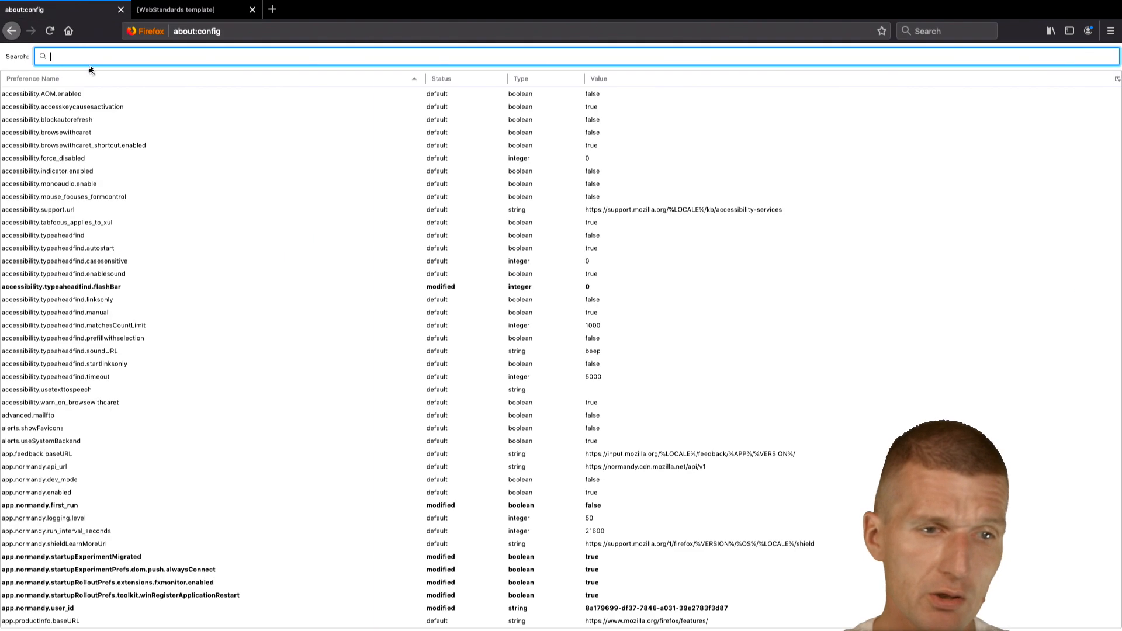
Search 'module' and toggle dom.moduleScripts.enabled to false
{"action": "type", "text": "module"}
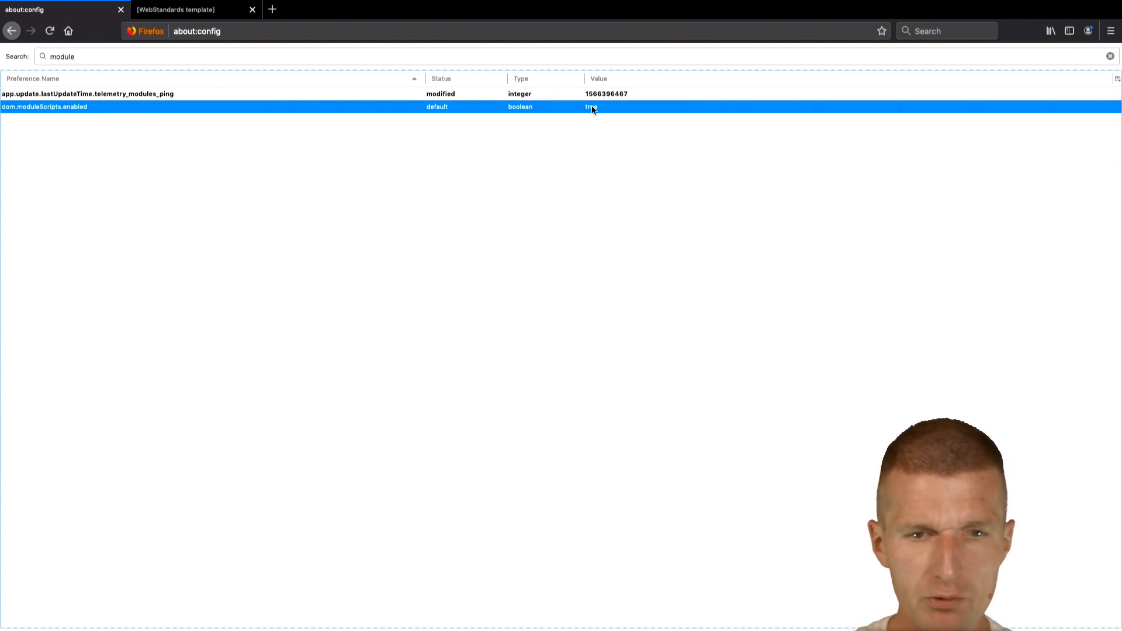
{"action": "double_click", "coordinate": [591, 107]}
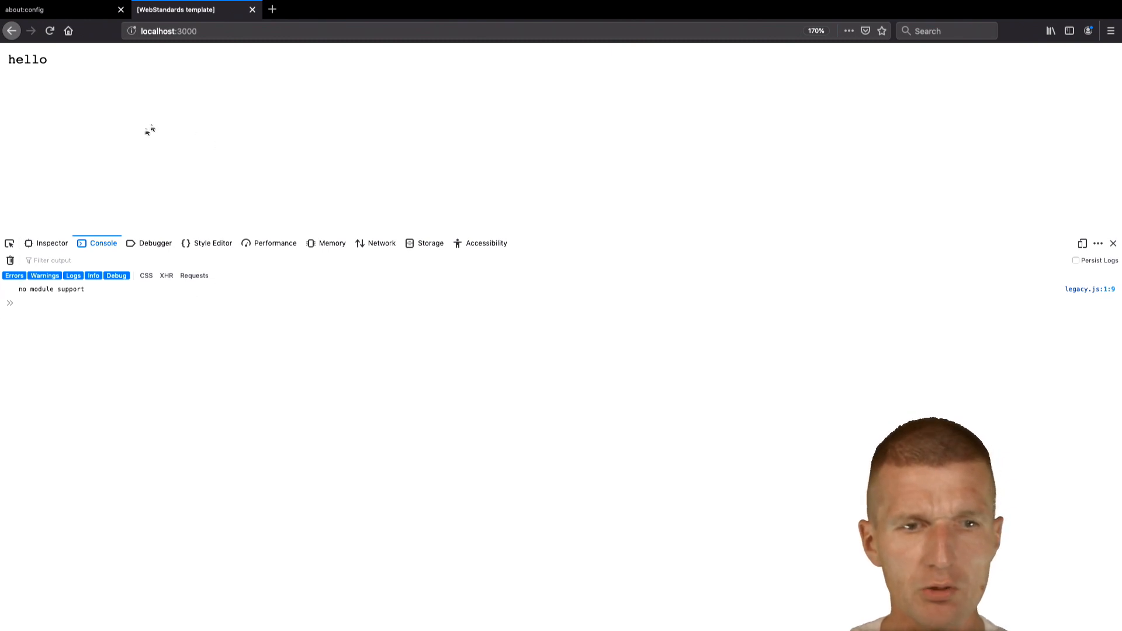
{"action": "mouse_move", "coordinate": [285, 218]}
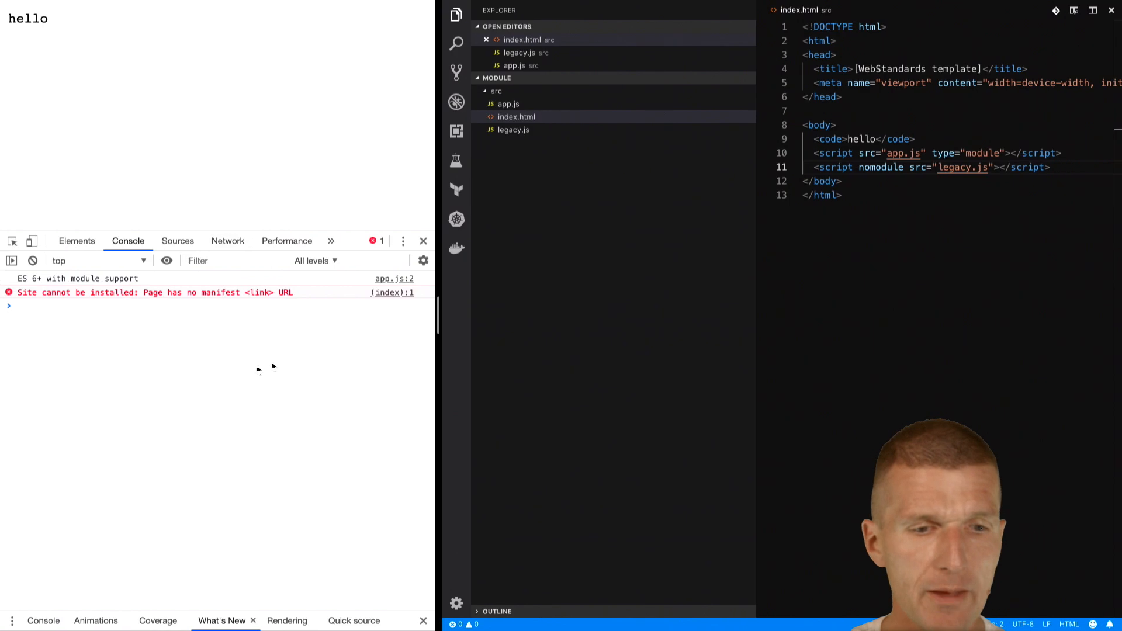
{"action": "mouse_move", "coordinate": [970, 167]}
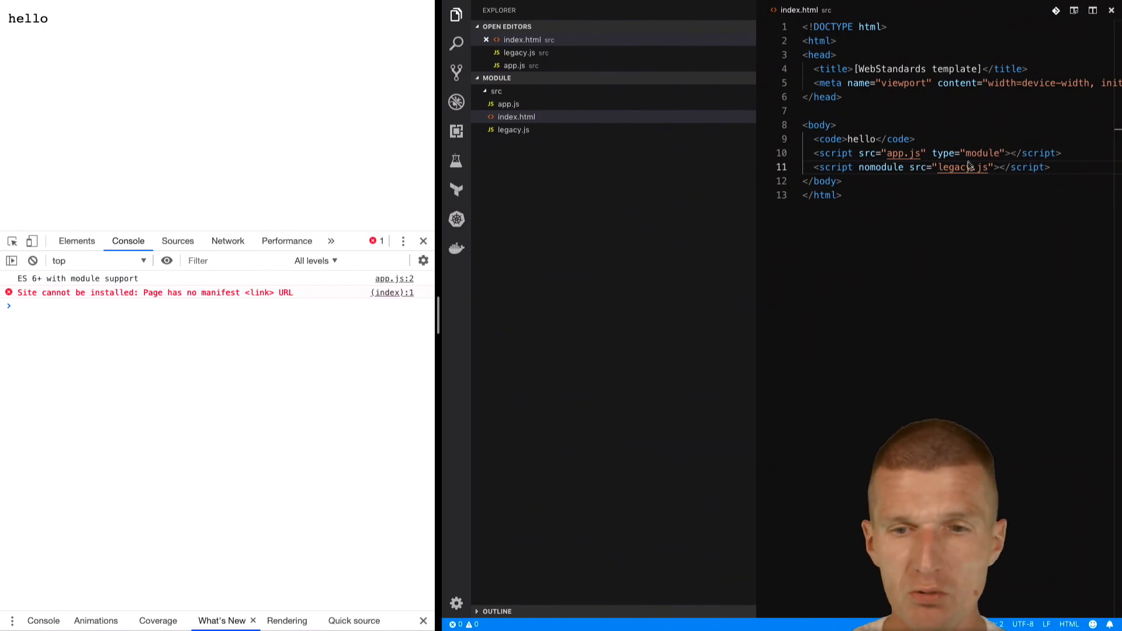